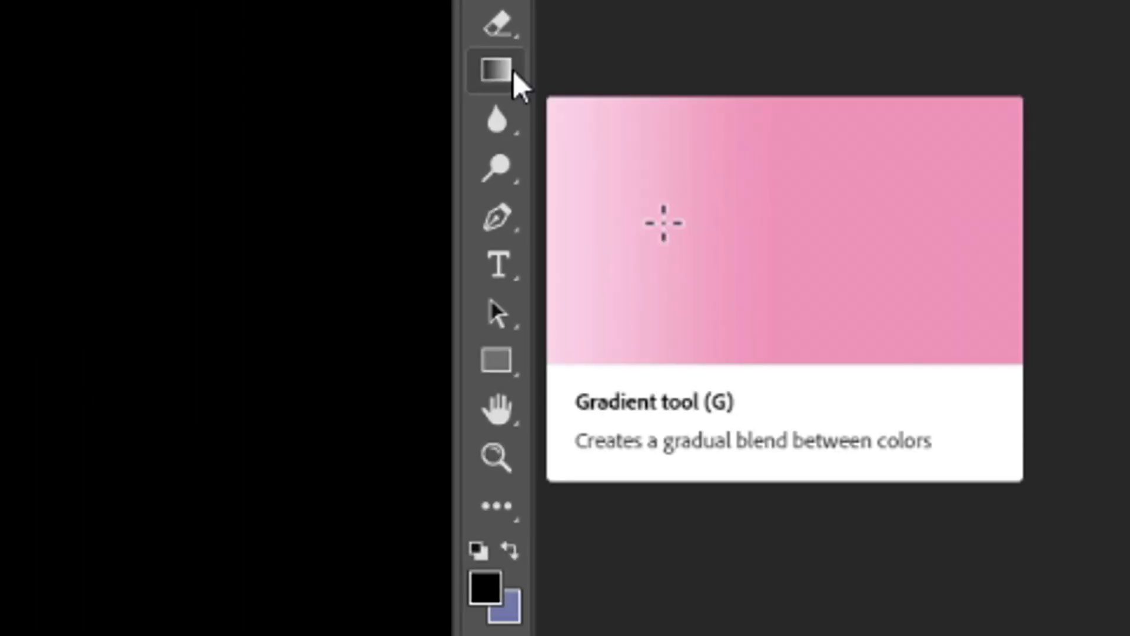
Apply a green-to-yellow gradient preset dragged vertically from canvas top to bottom.
click(497, 68)
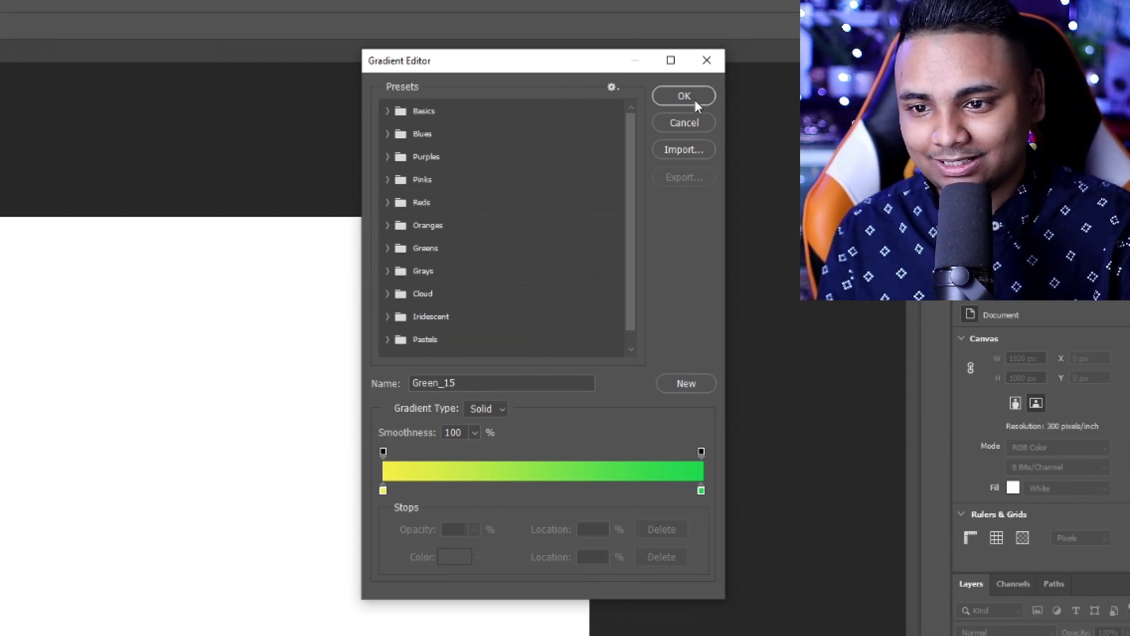
click(683, 96)
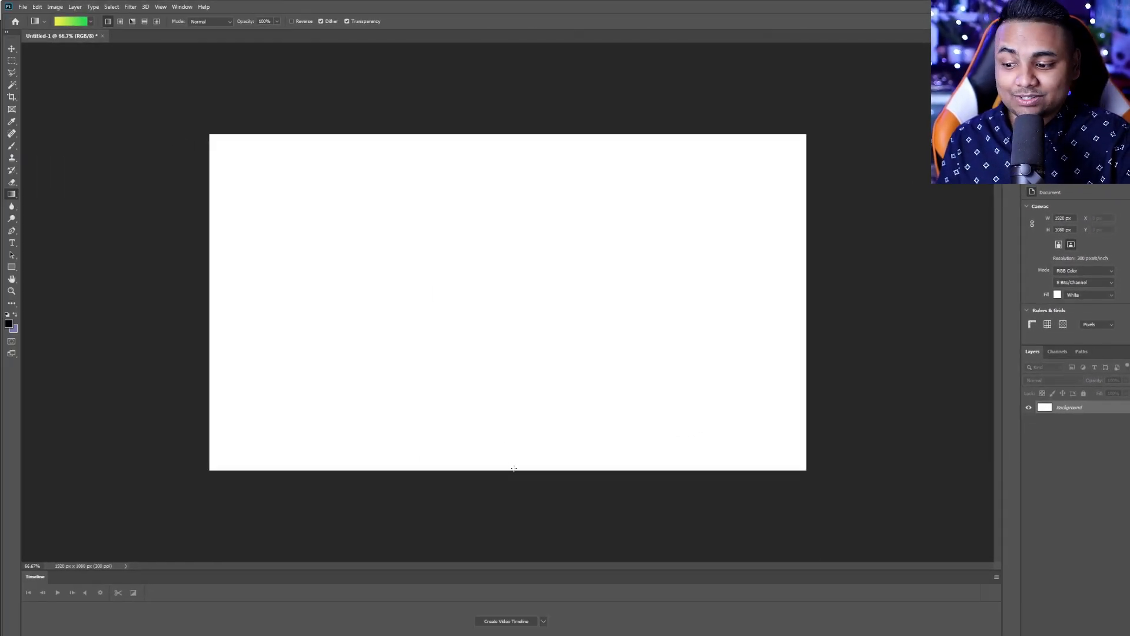
drag(509, 135, 499, 469)
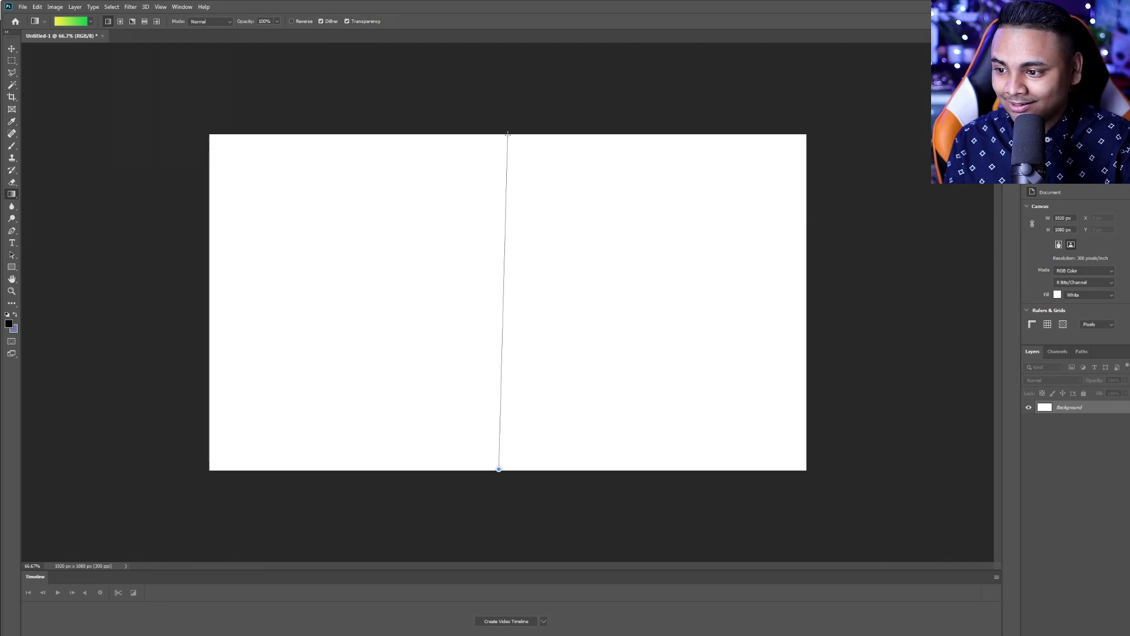
drag(506, 134, 499, 470)
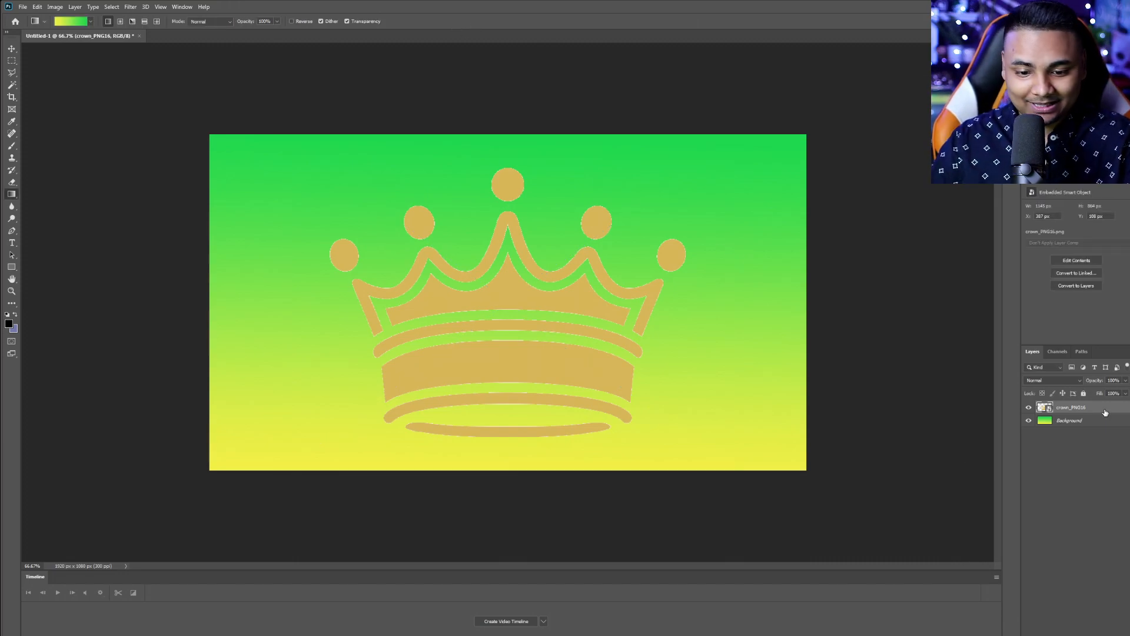
Enable a white Color Overlay layer style on the crown layer.
double_click(1070, 408)
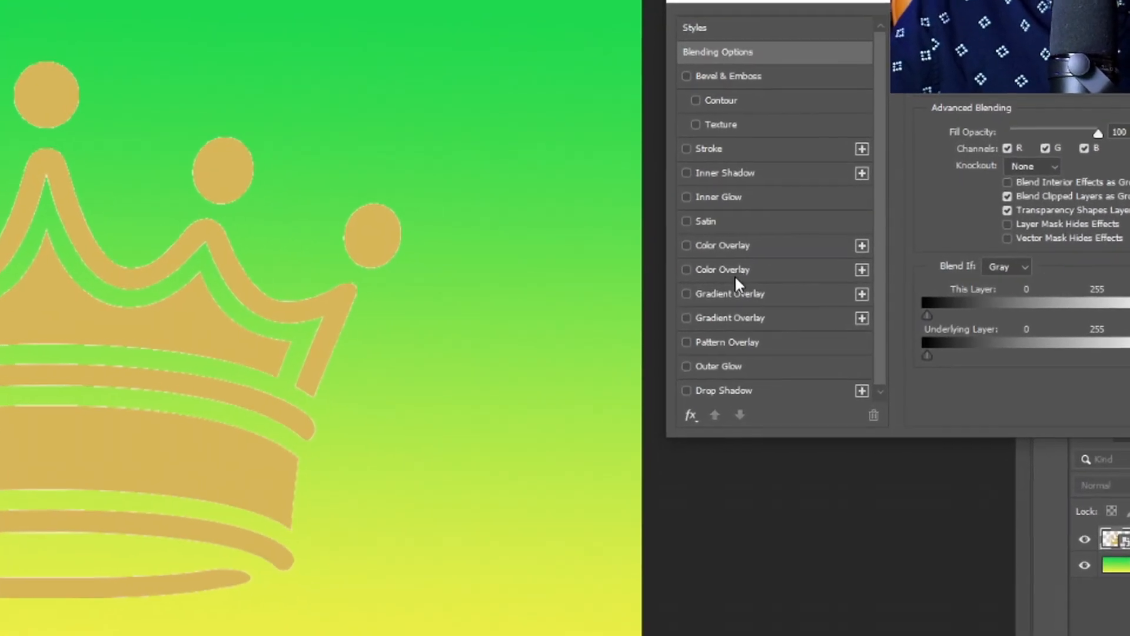
click(685, 269)
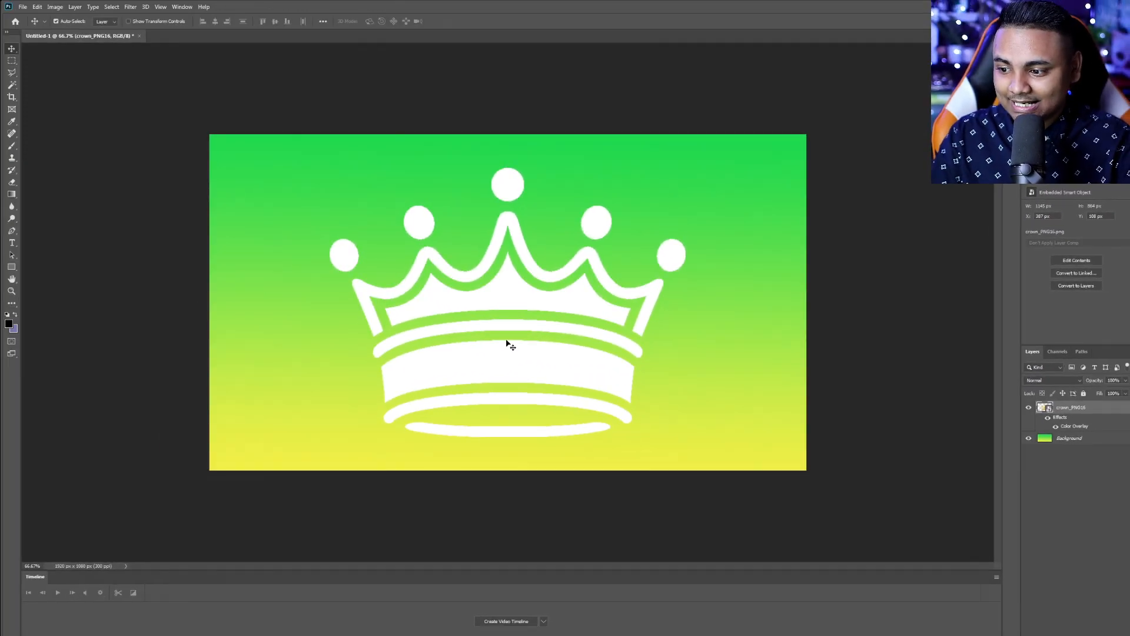
key(ctrl+t)
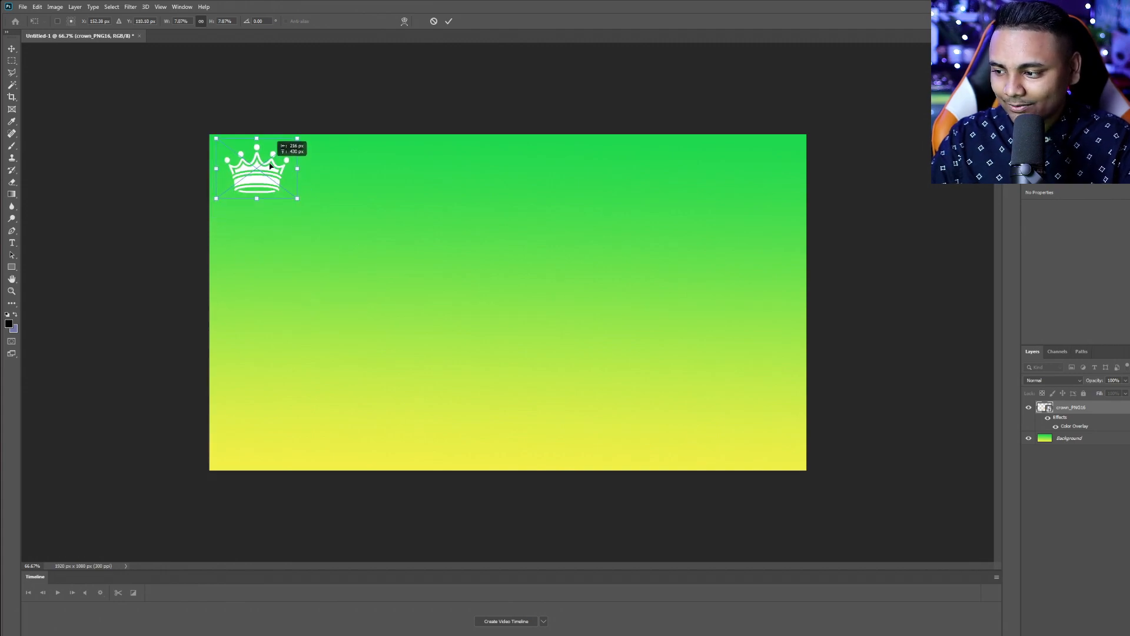
Commit the crown's smaller top-left size and Alt-drag two copies onto the canvas.
click(449, 21)
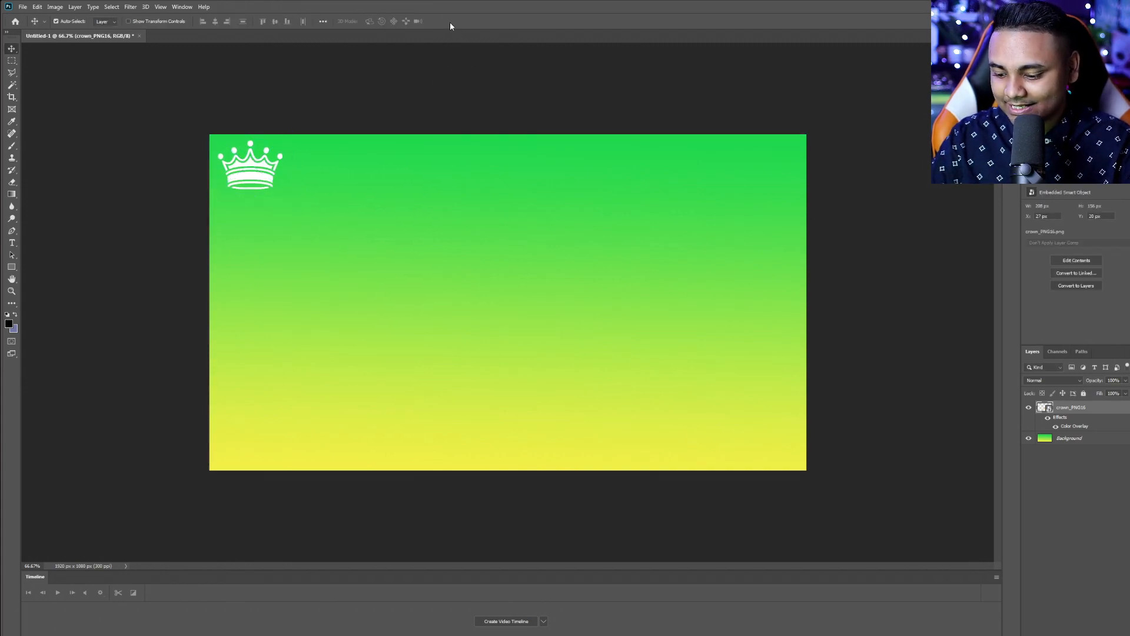
drag(249, 165, 509, 302)
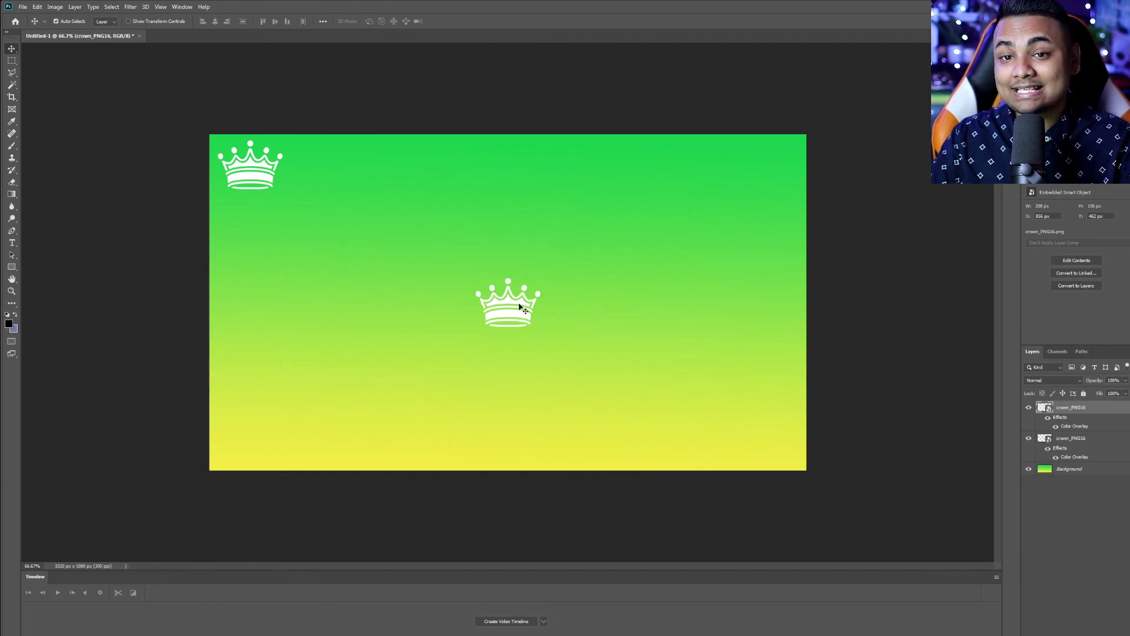
drag(507, 302, 249, 221)
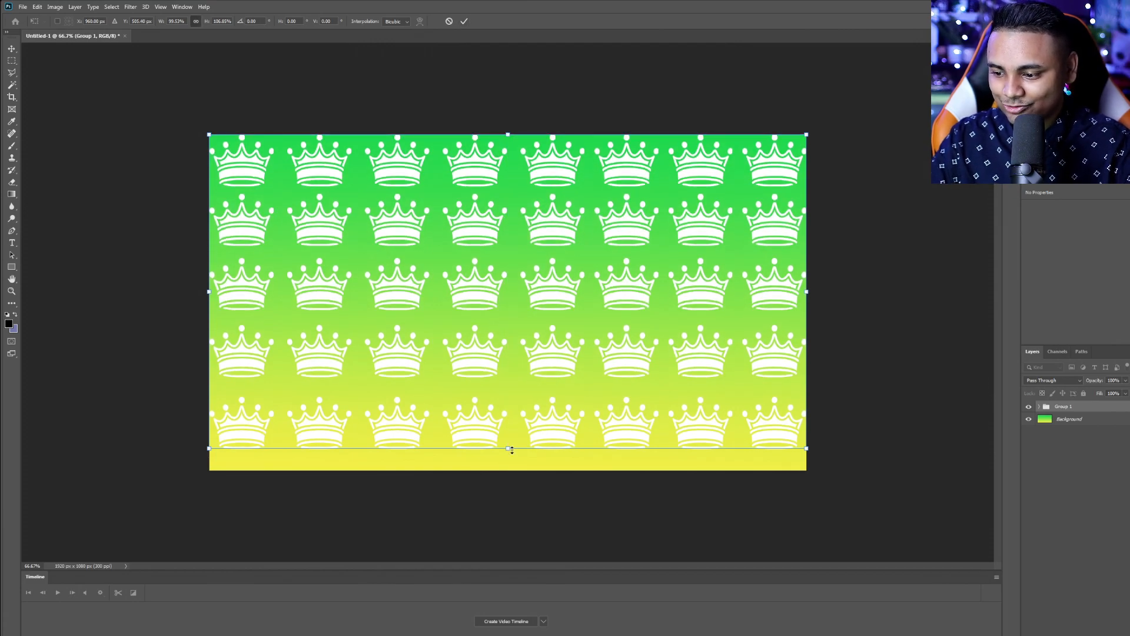
Stretch the grouped crown grid down to the canvas bottom and commit the transform.
drag(509, 450, 509, 469)
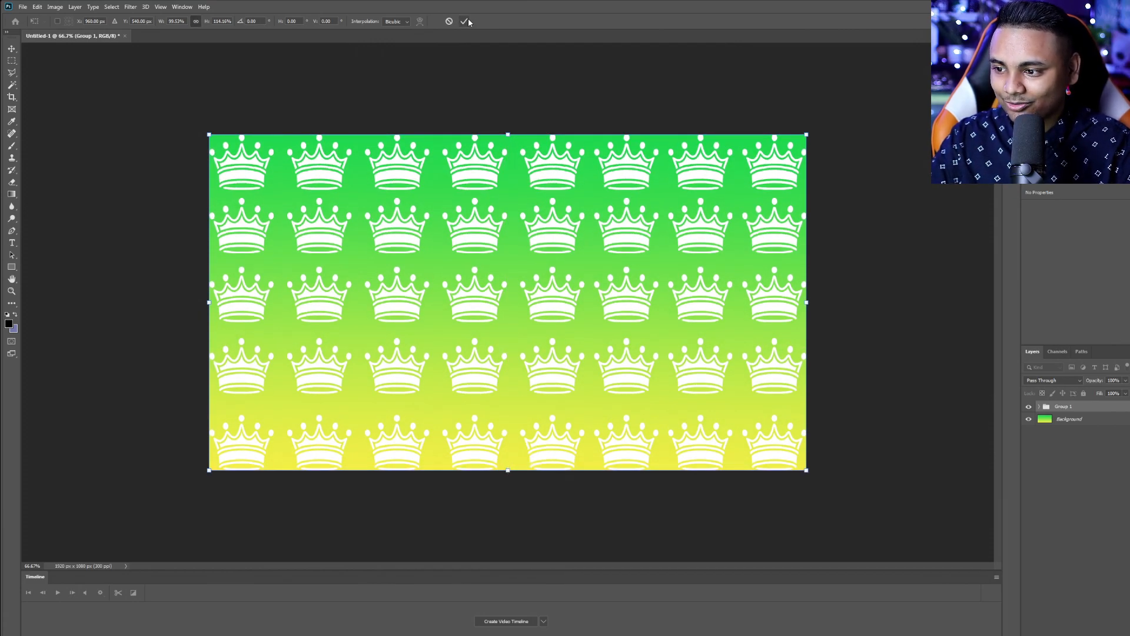
click(466, 20)
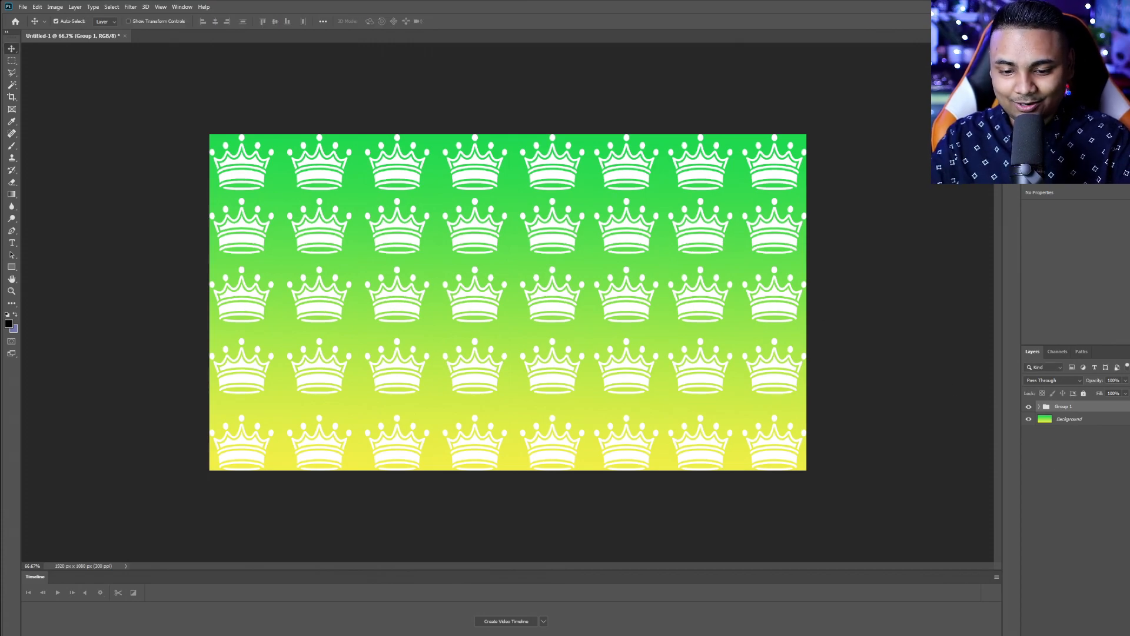
Fade the crown group and draw a tall dark rectangle over the canvas's right side.
click(1112, 381)
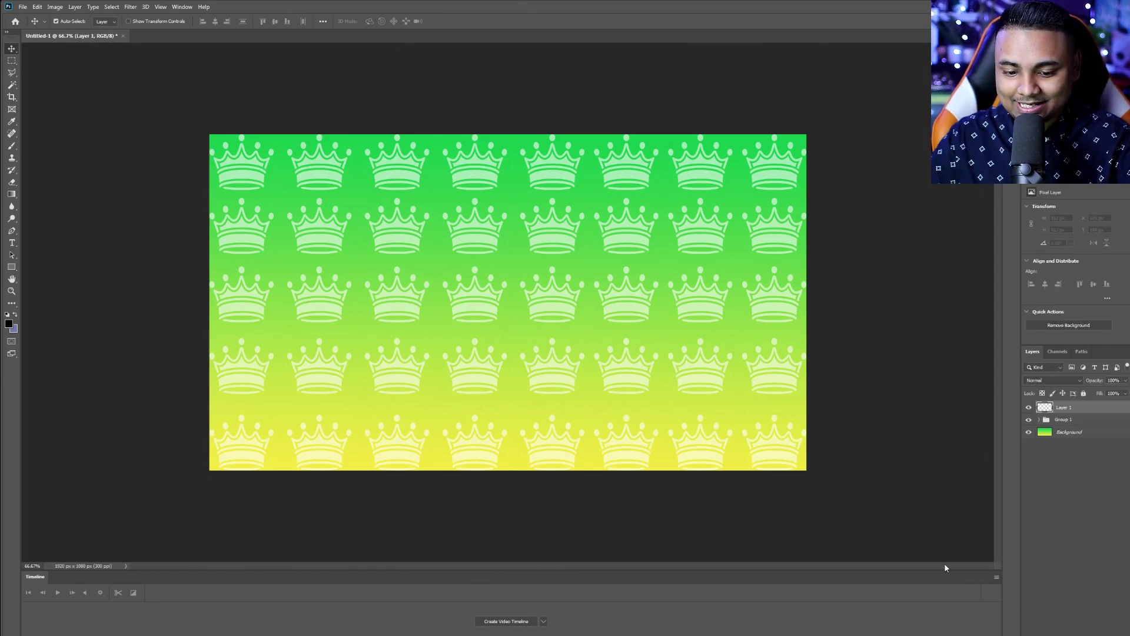
mouse_move(12, 267)
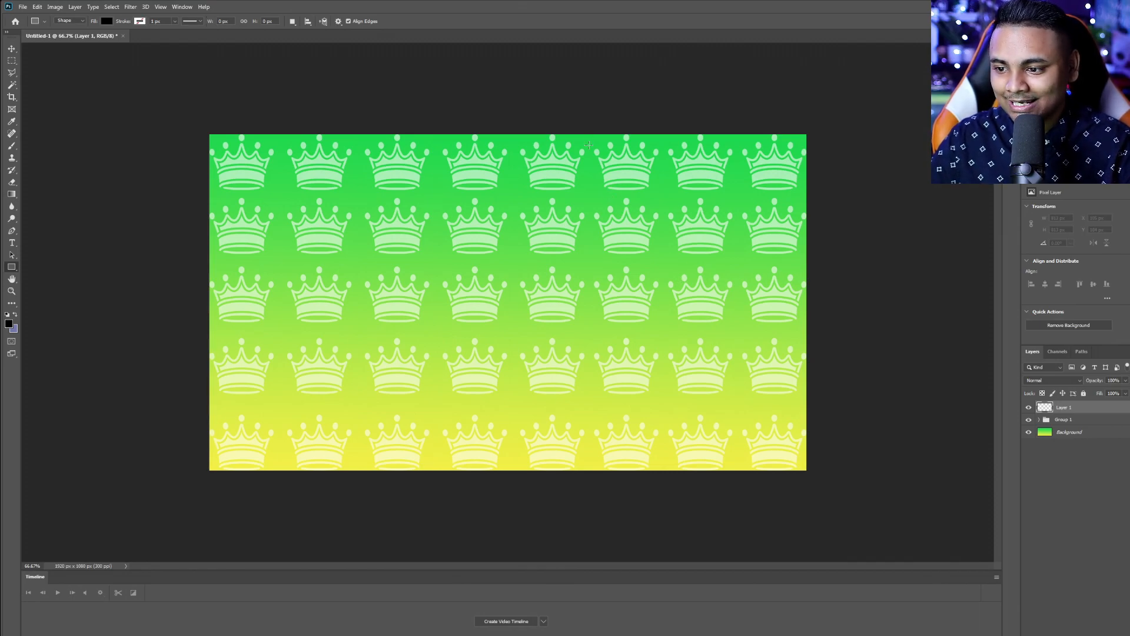
drag(593, 135, 726, 346)
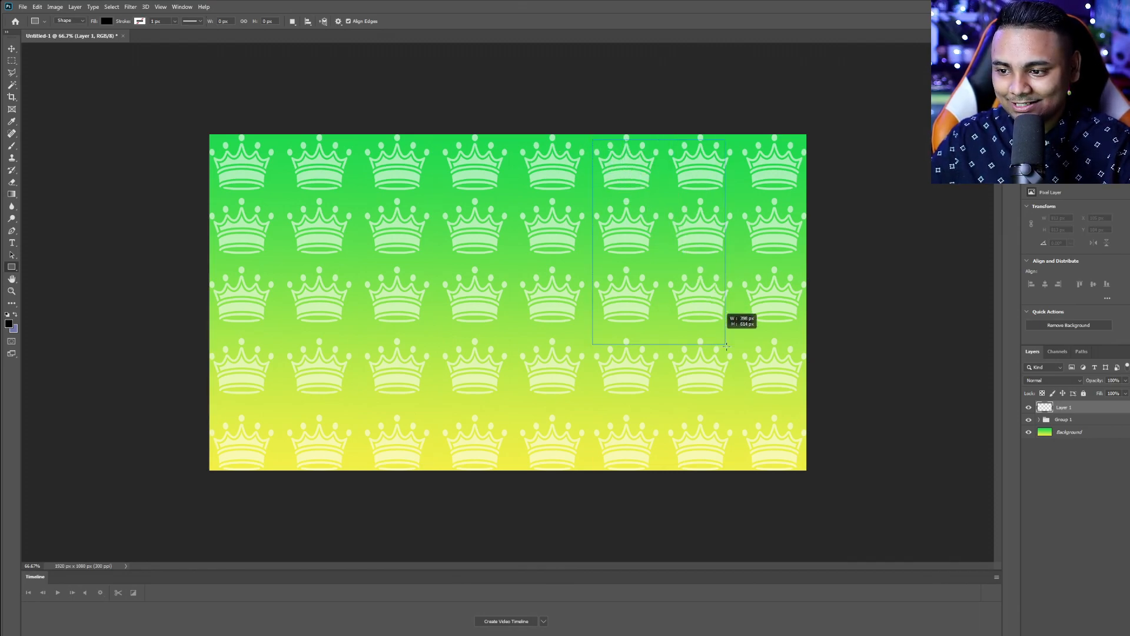
drag(592, 135, 804, 468)
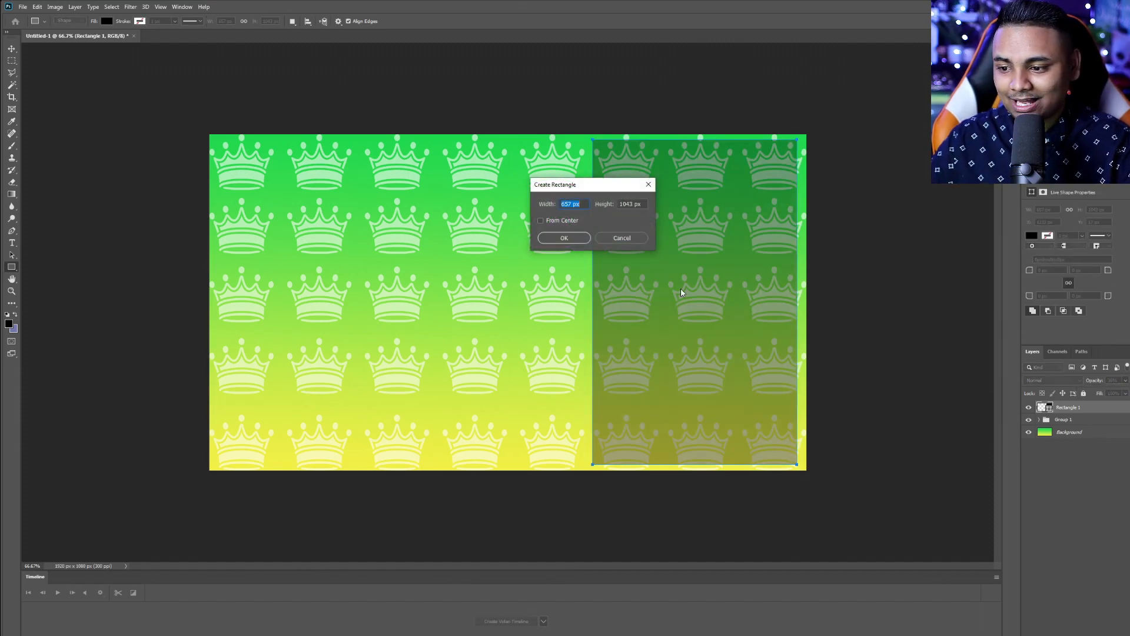
Confirm the right-side rectangle's dimensions.
click(564, 238)
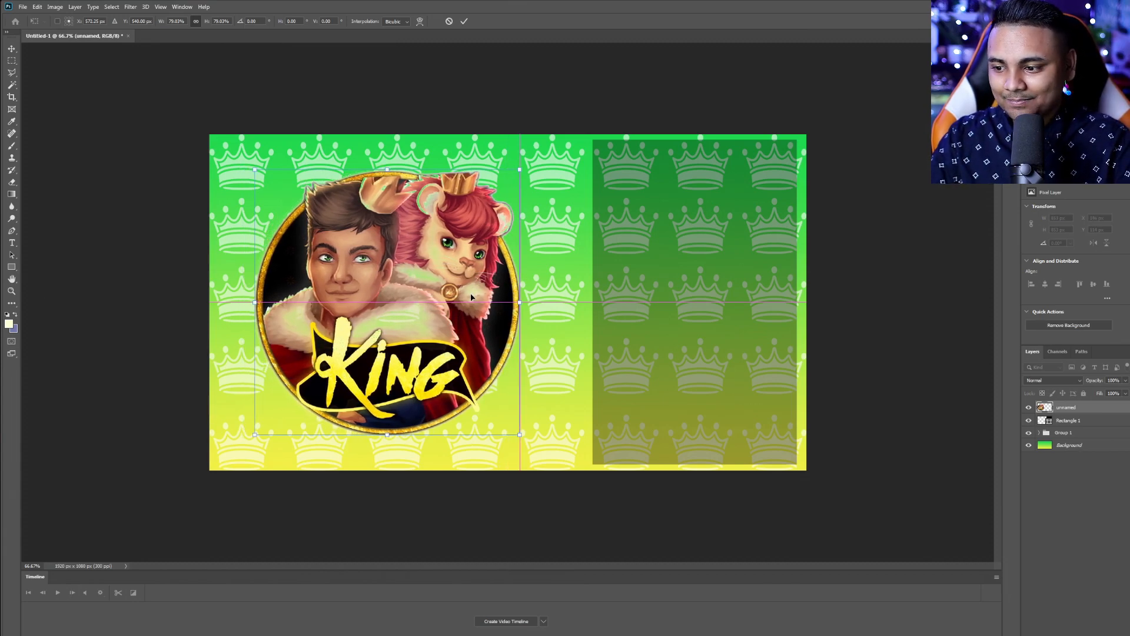
Commit the King logo's placement, then export the background and the logo as separate images.
click(464, 20)
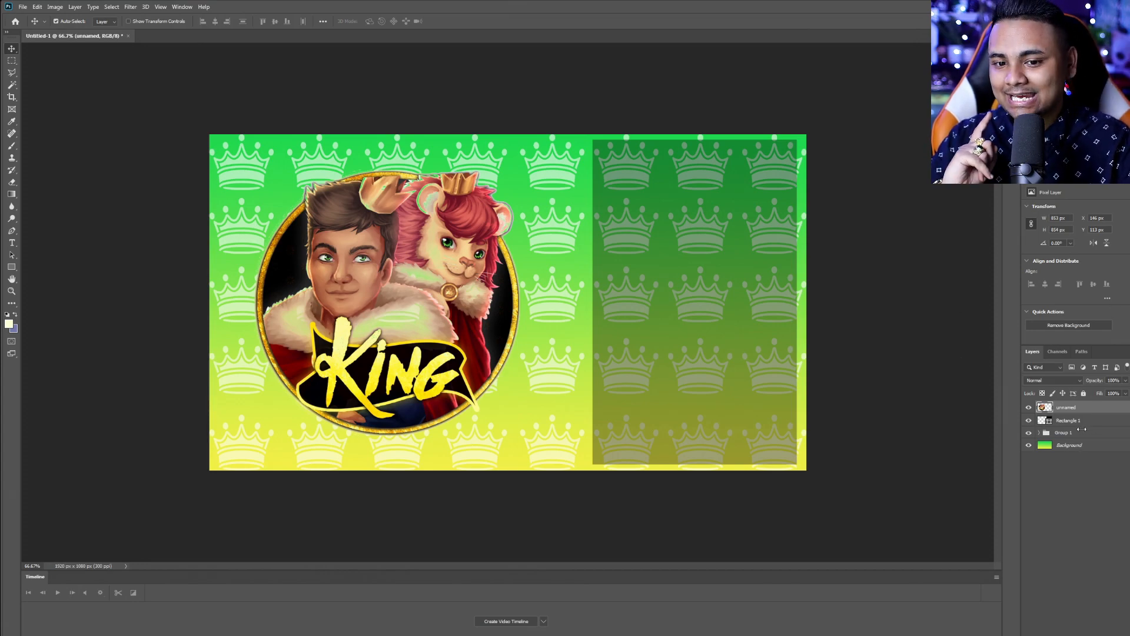
click(1028, 408)
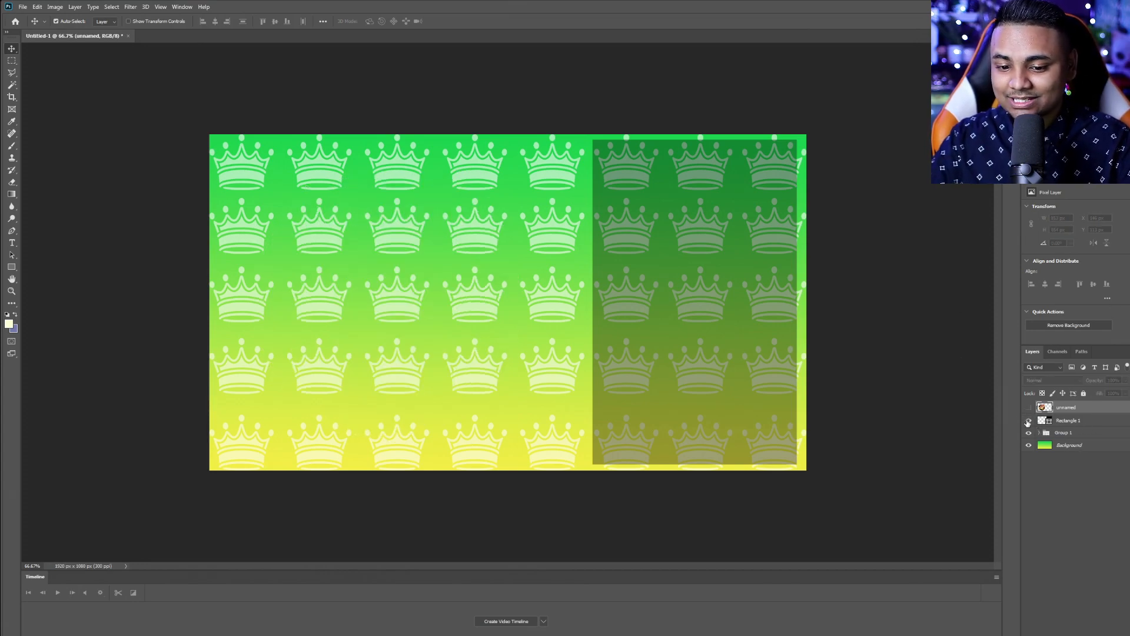
click(24, 7)
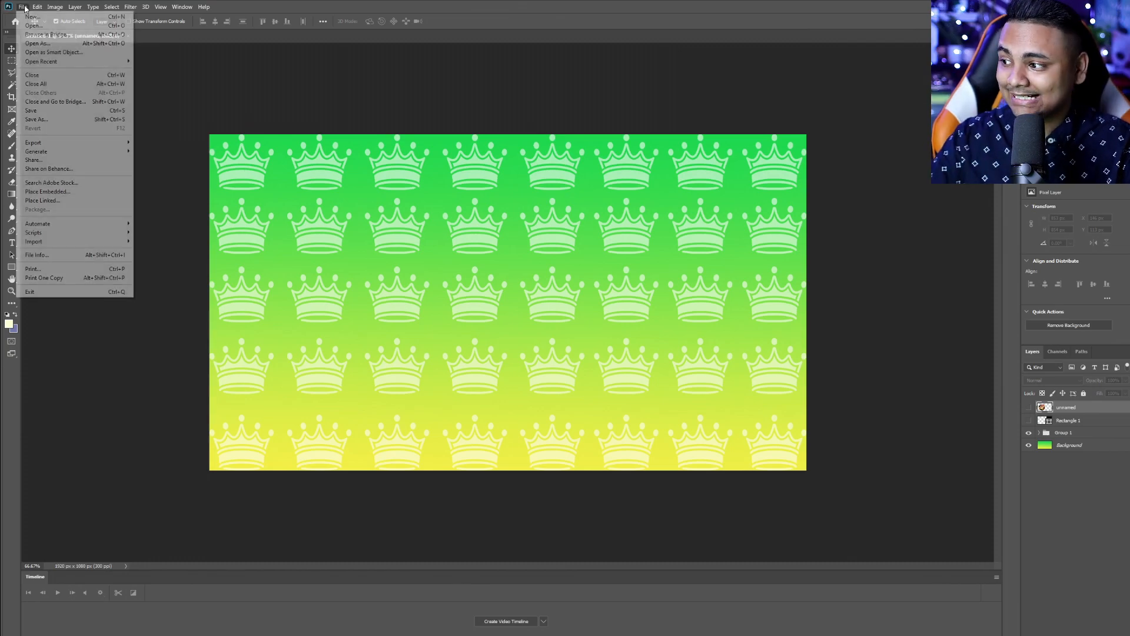
mouse_move(37, 119)
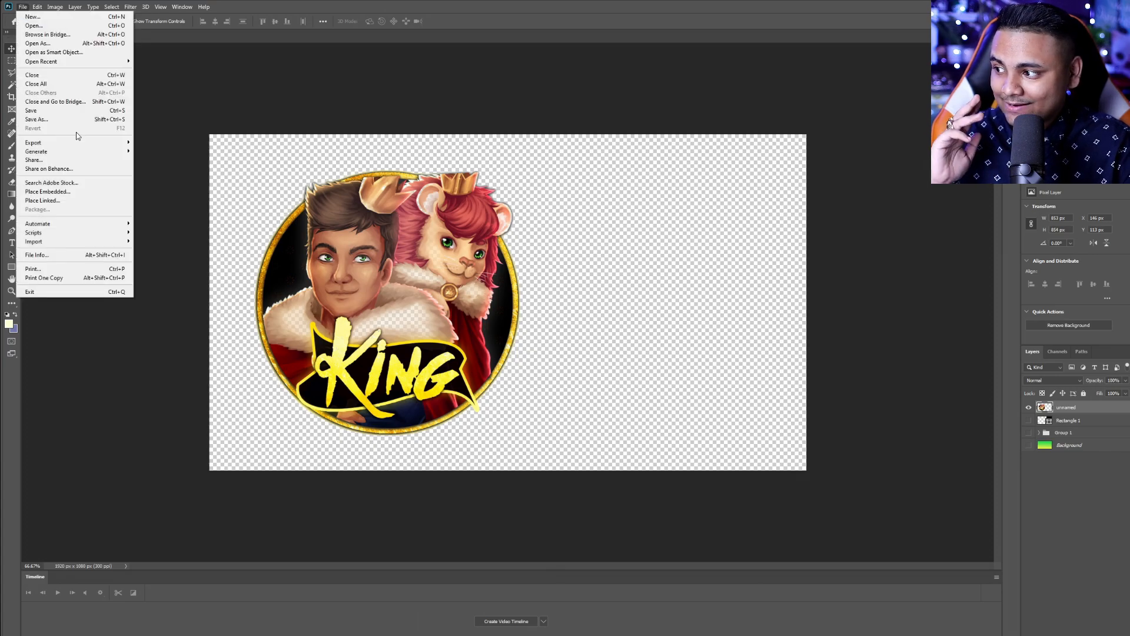
click(36, 119)
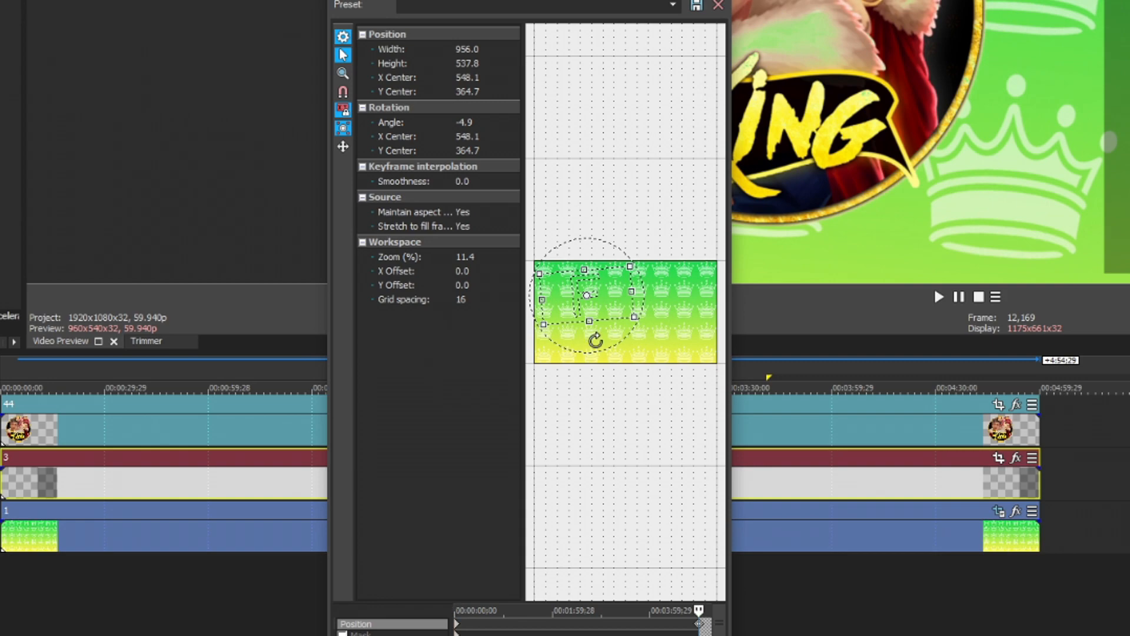
Rotate the crown background event to about -4.9° in Event Pan/Crop.
drag(588, 295, 662, 330)
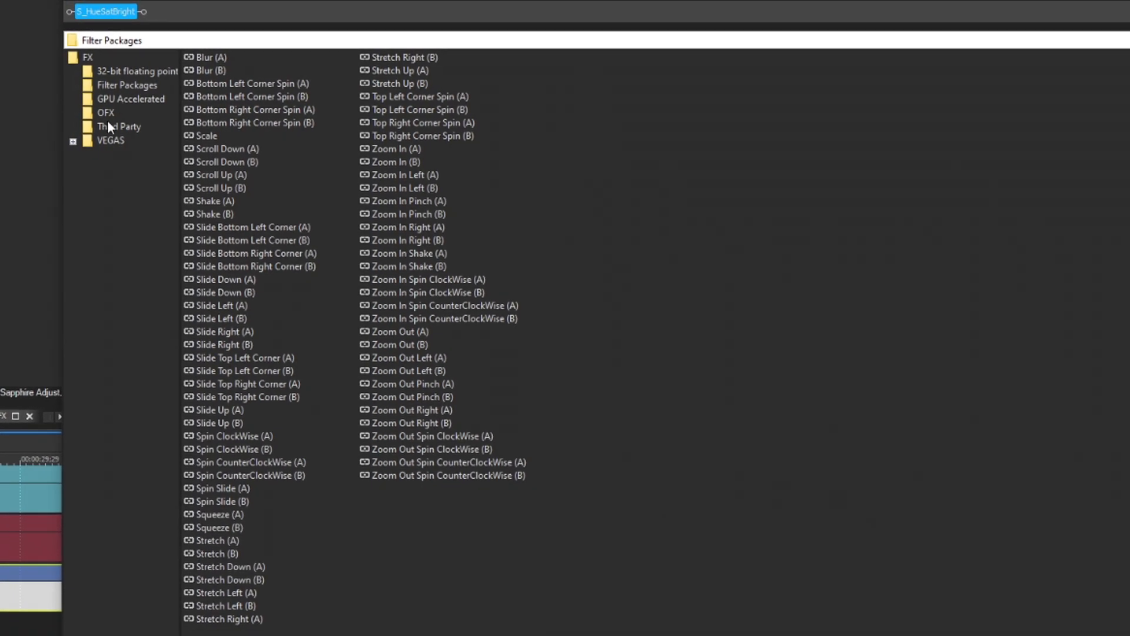
Apply S_HueSatBright to the background and bring up Event Pan/Crop for the King logo clip.
click(131, 99)
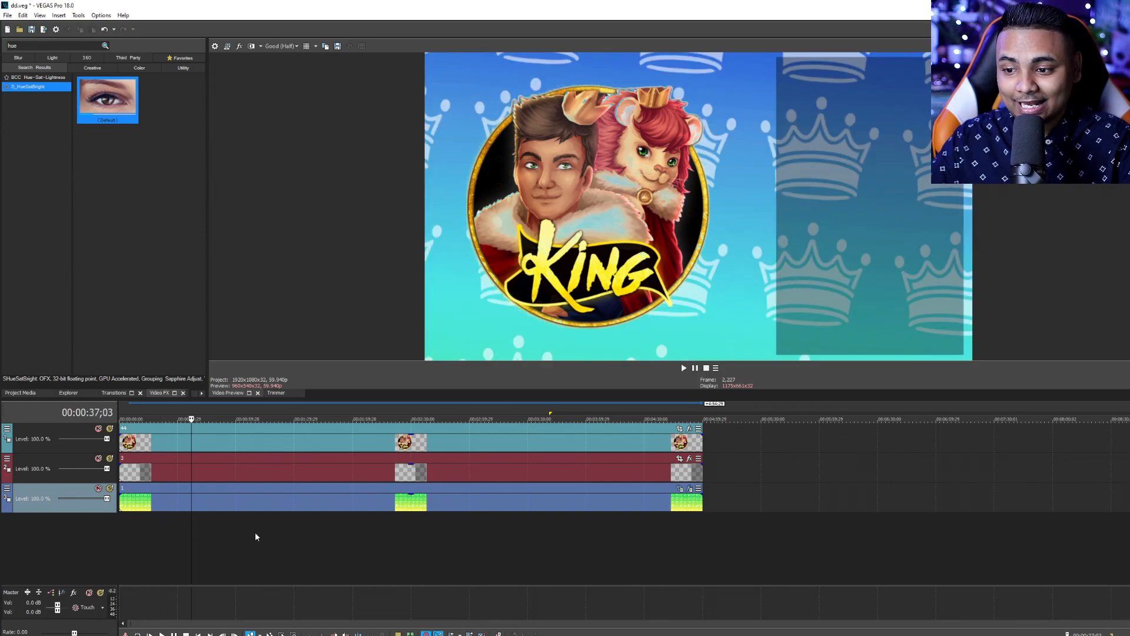
click(603, 419)
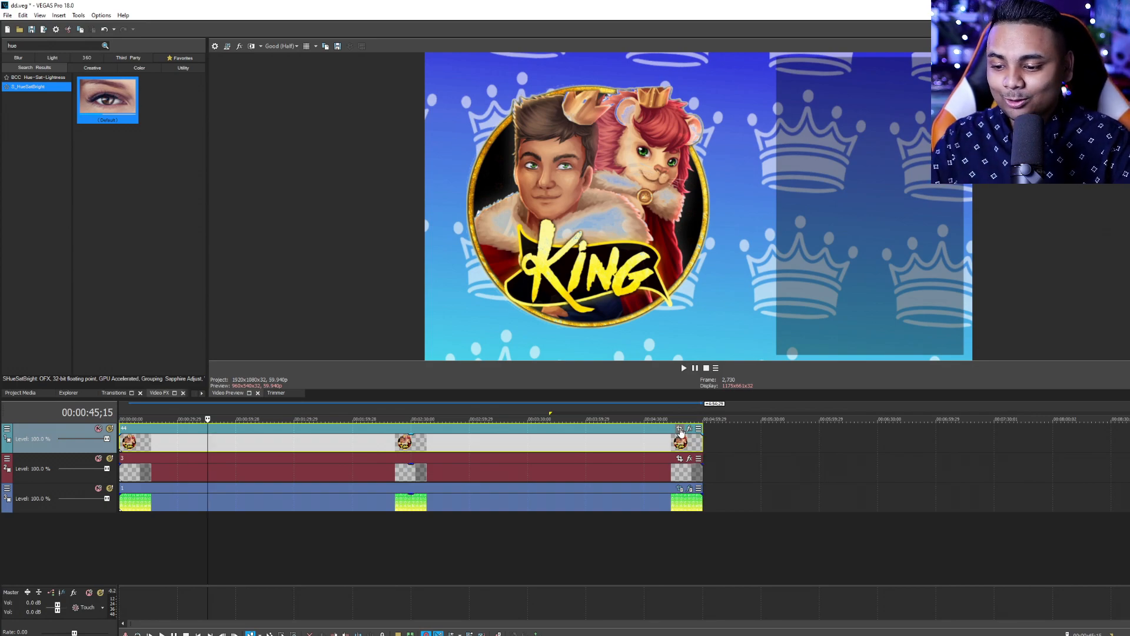
click(679, 431)
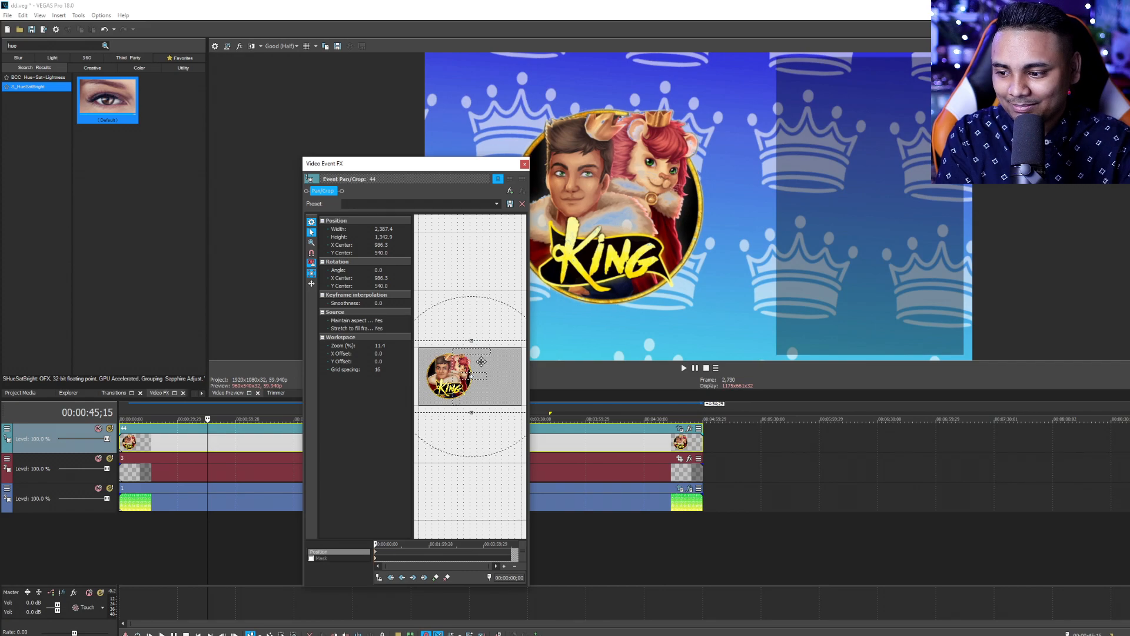
Shift the King logo's frame position to keyframe its sideways motion, then close Pan/Crop.
drag(449, 380, 475, 375)
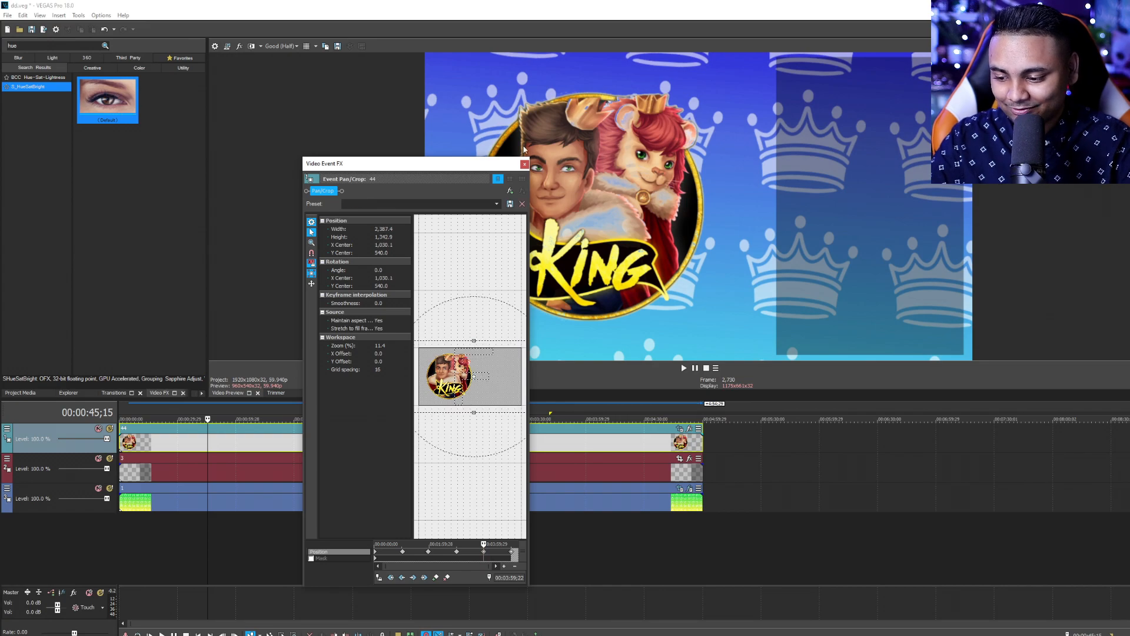
click(524, 164)
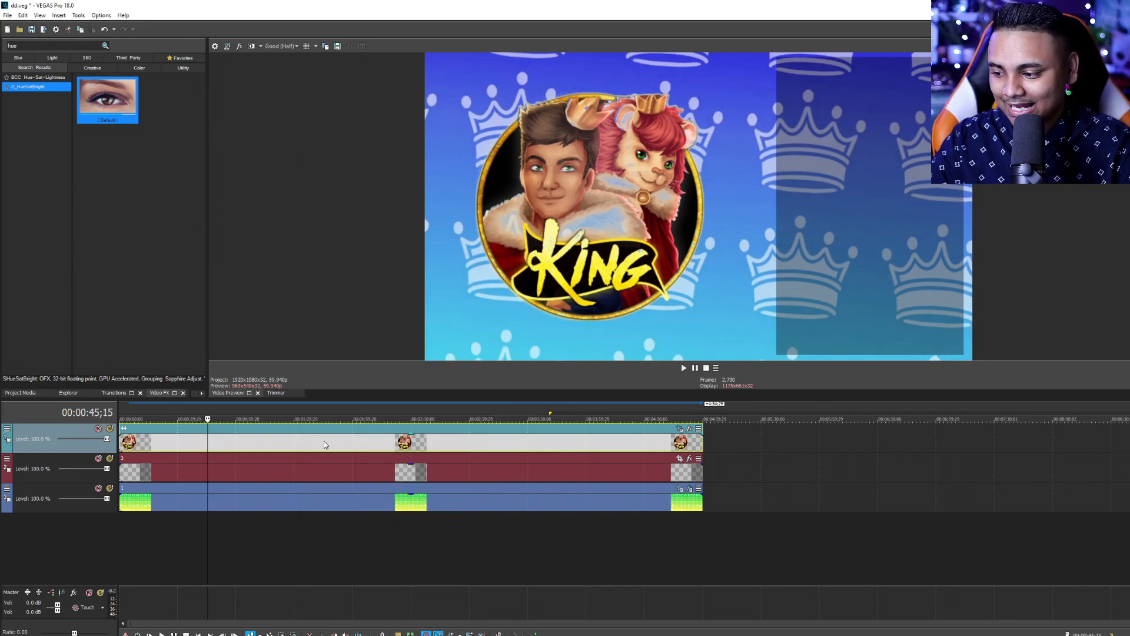
Add the 10 Minute Countdown clip on a new top track and bring up its Event Pan/Crop settings.
click(584, 419)
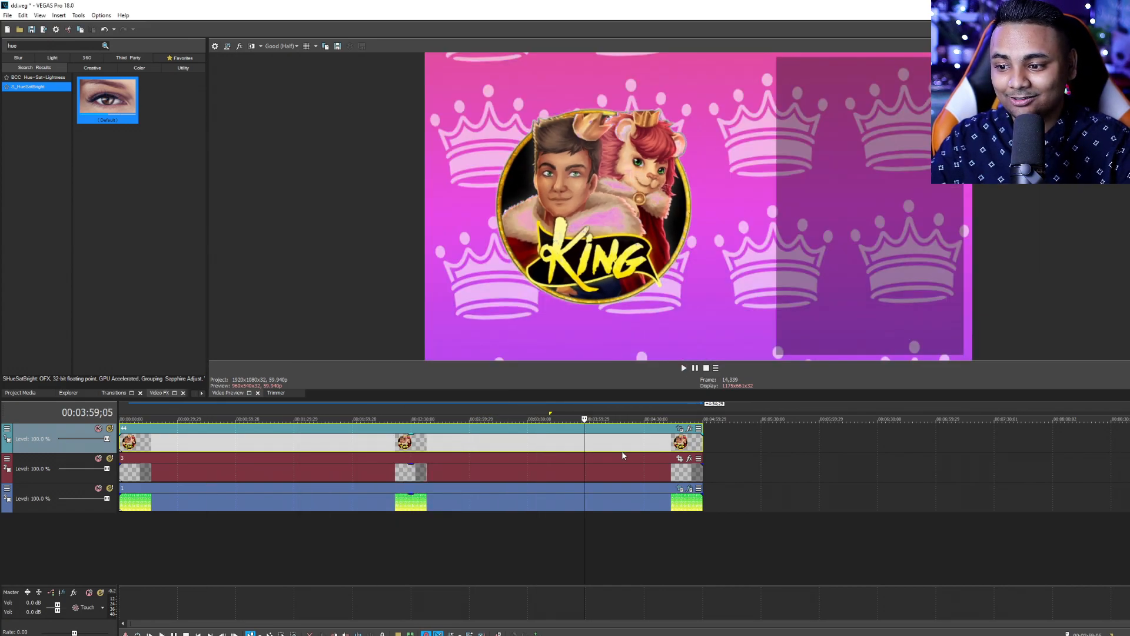
click(355, 443)
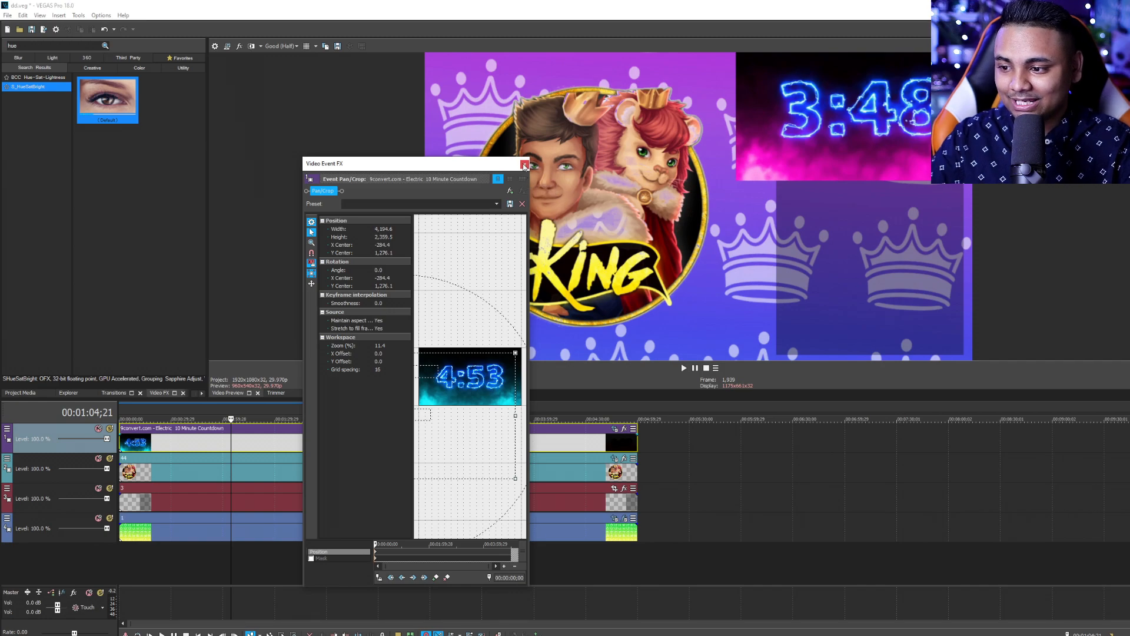
Set the countdown track's compositing mode and enable Mask in its Pan/Crop settings.
click(7, 429)
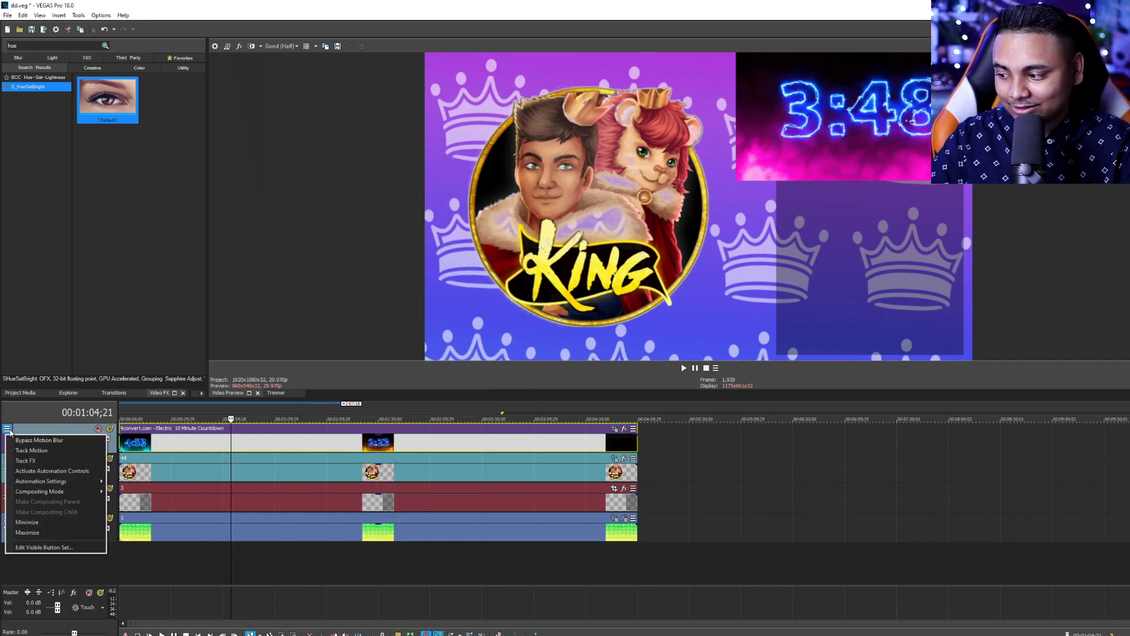
mouse_move(40, 491)
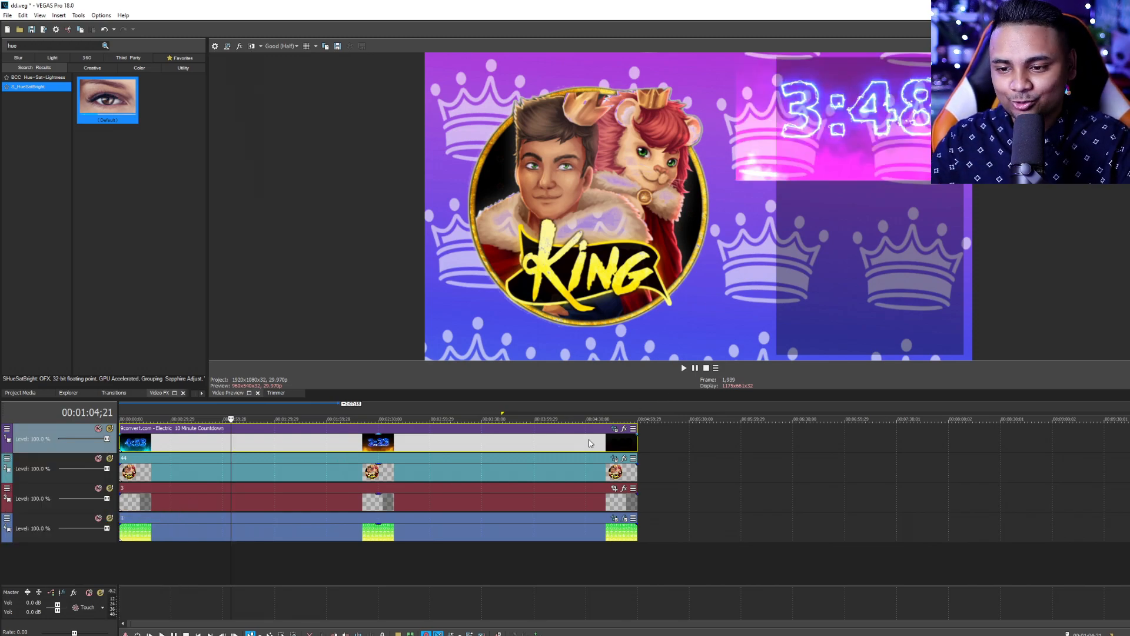
click(615, 431)
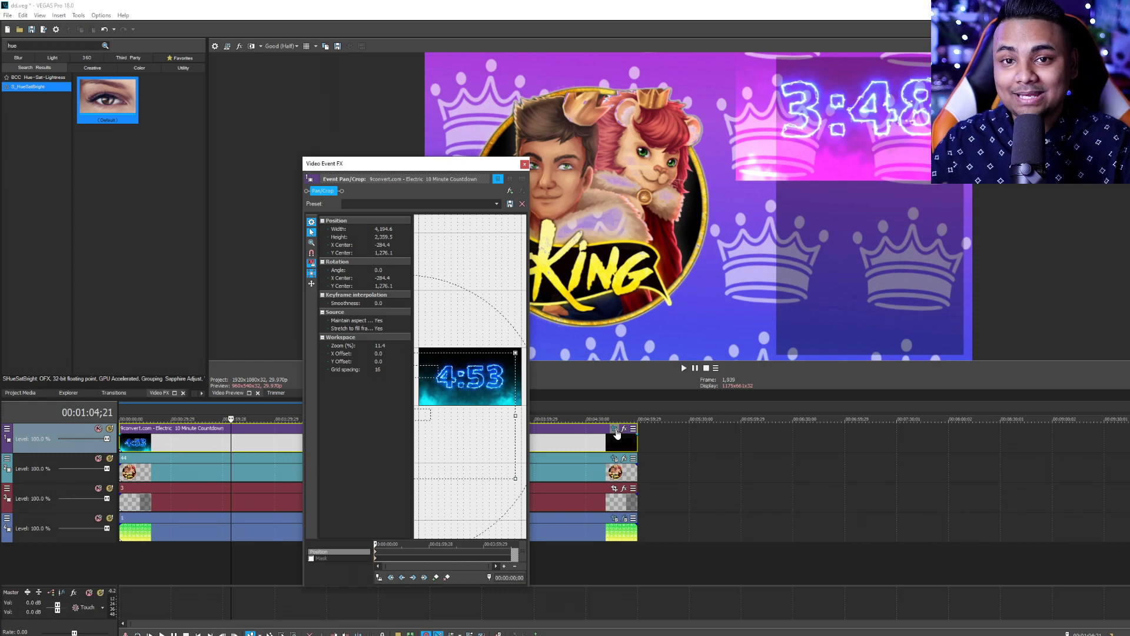
click(311, 293)
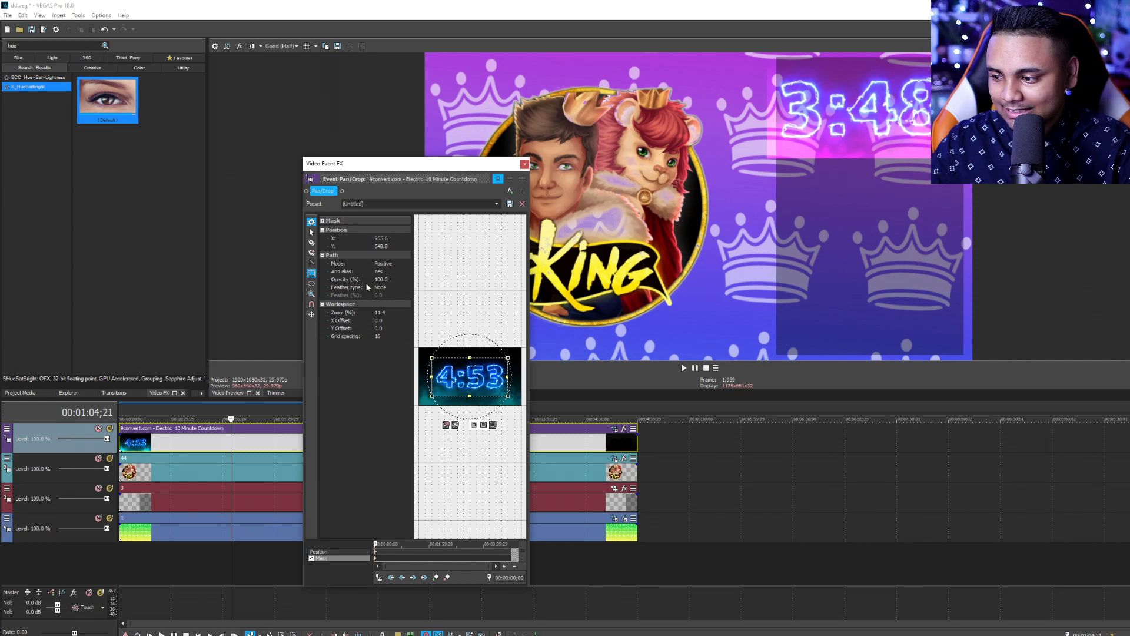
Mask a rectangle around the timer digits with Feather type Both and Feather 8.0%.
click(391, 287)
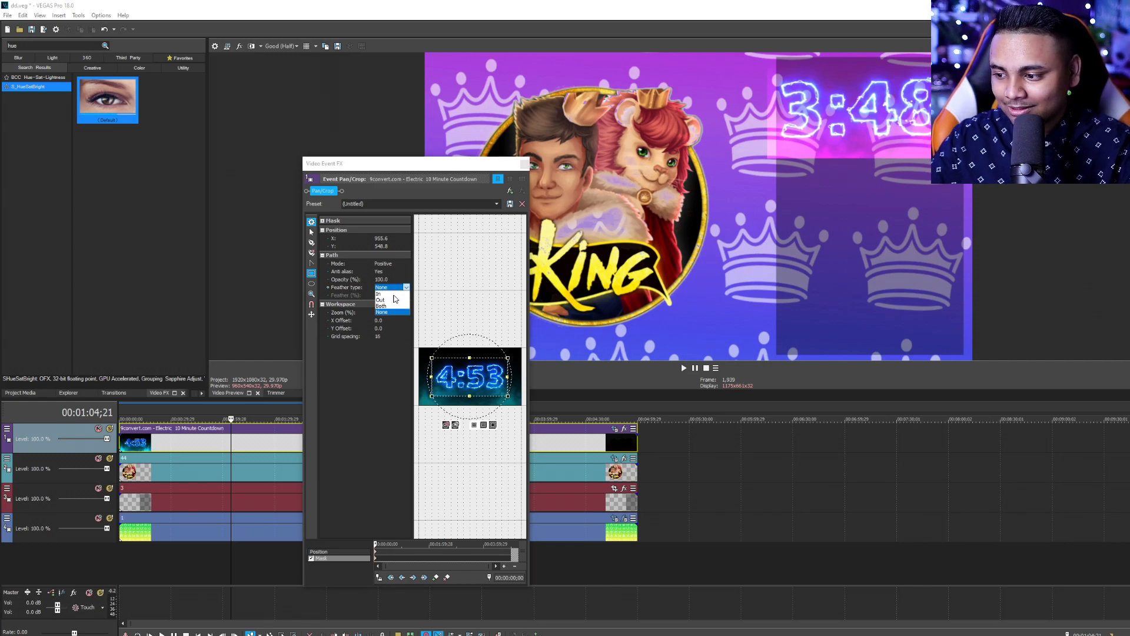
click(380, 304)
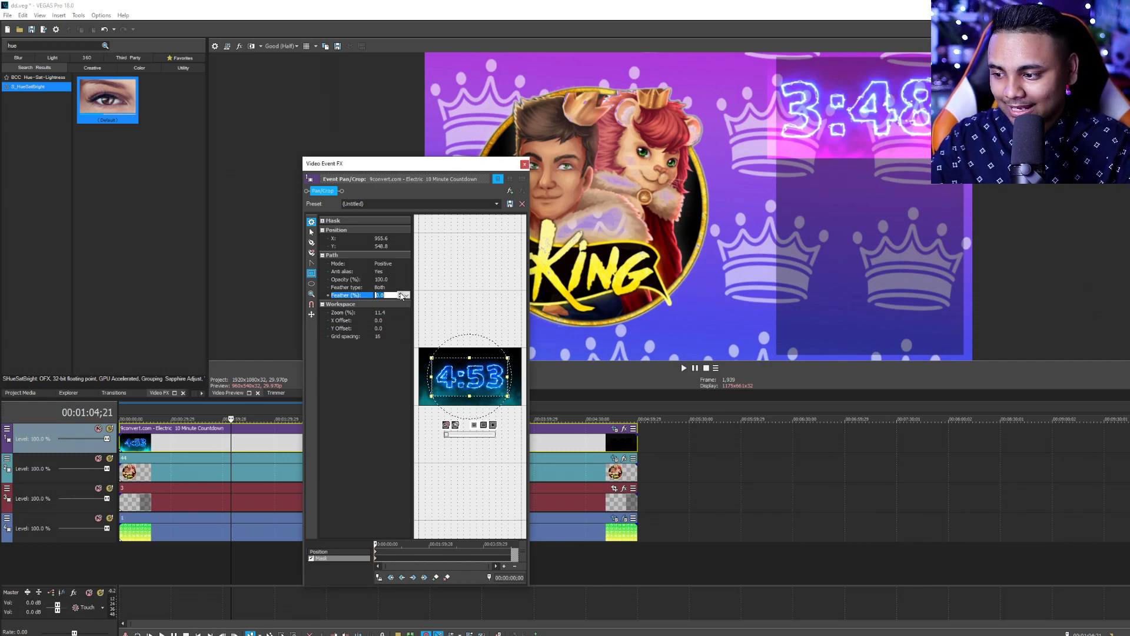
text(8.0)
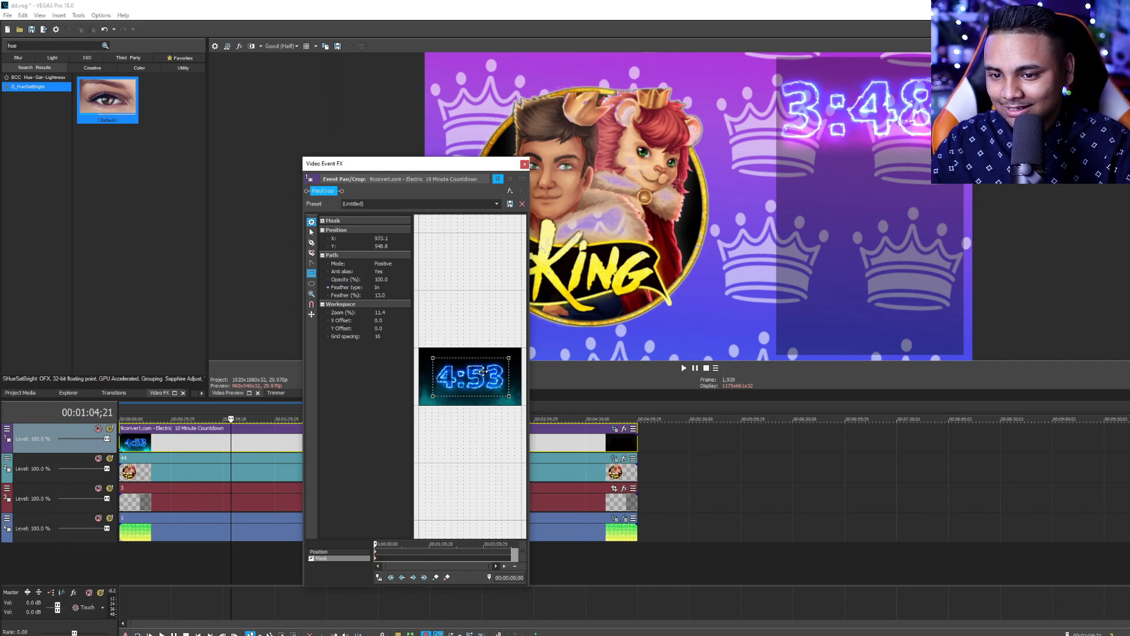
click(524, 162)
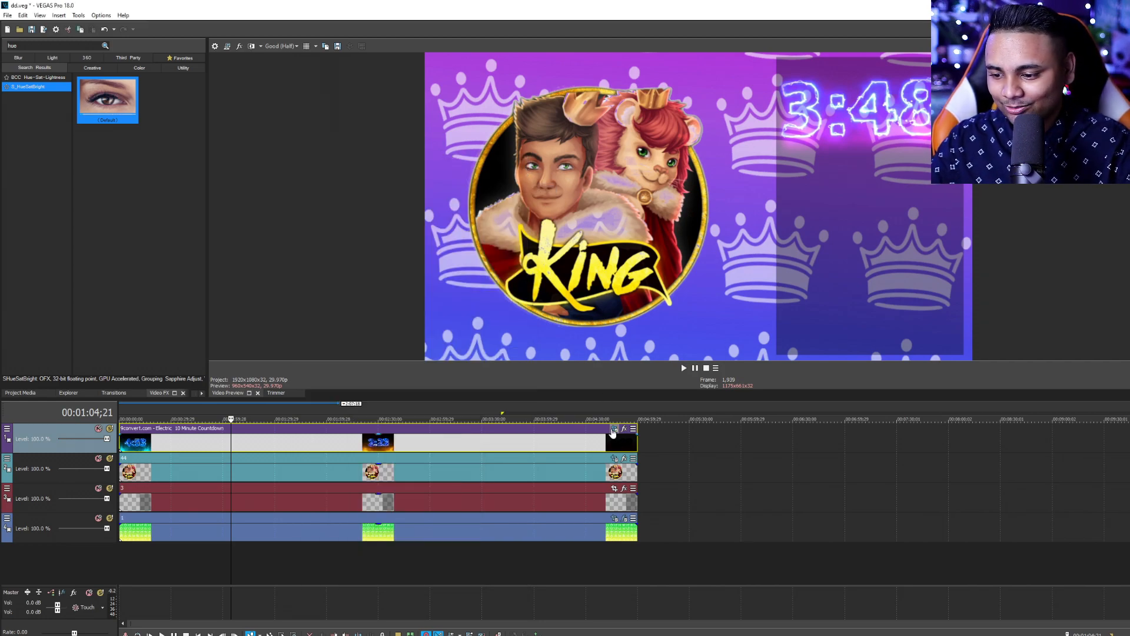
click(613, 431)
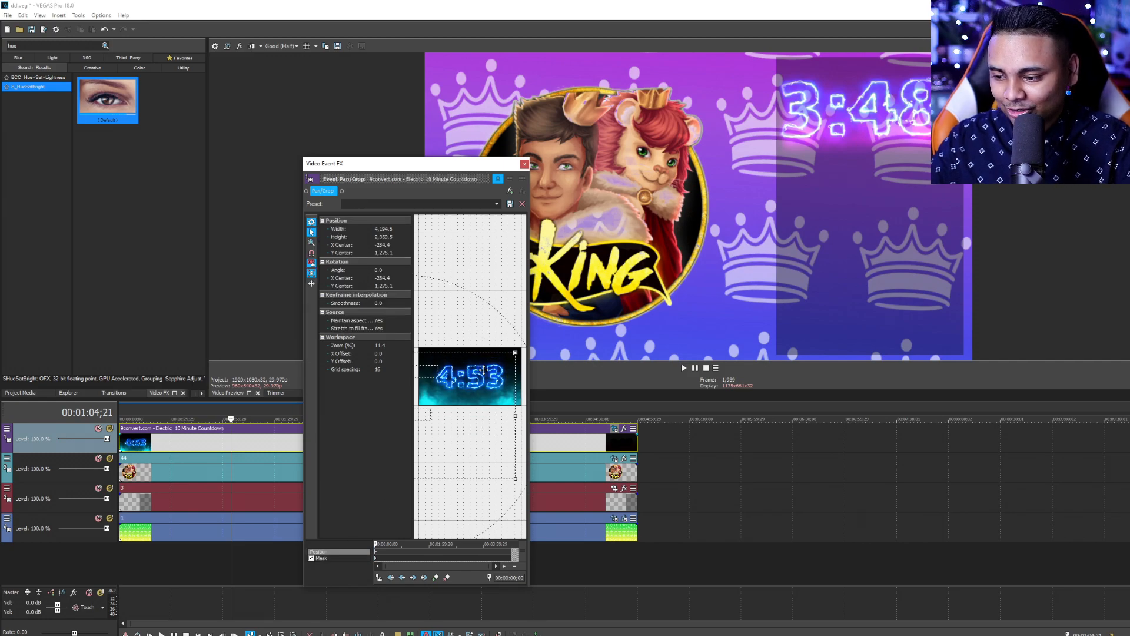